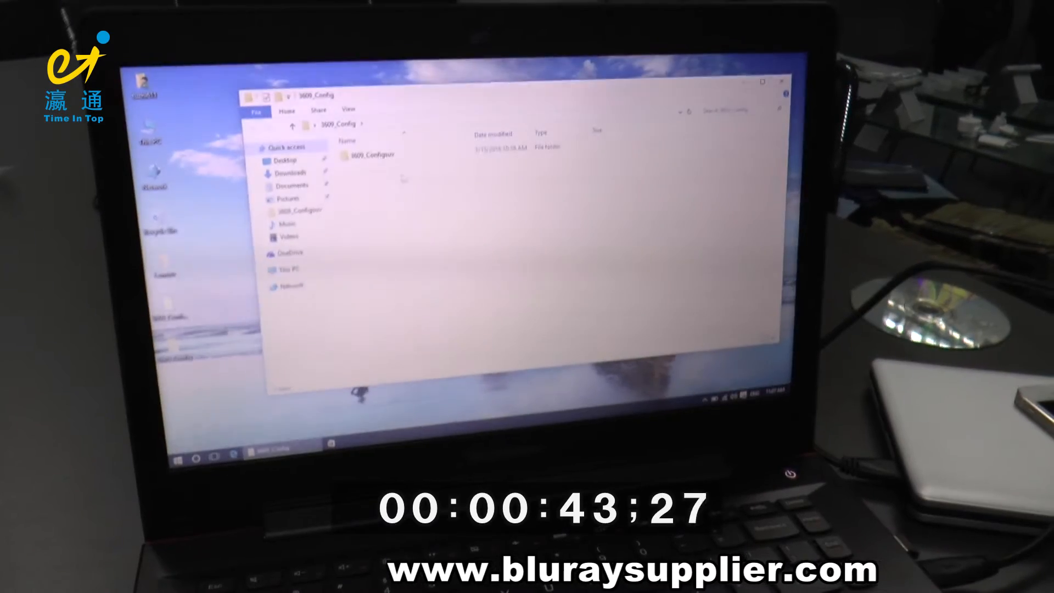
Launch the Config firmware tool from inside the 3609_Configuv folder.
double_click(369, 154)
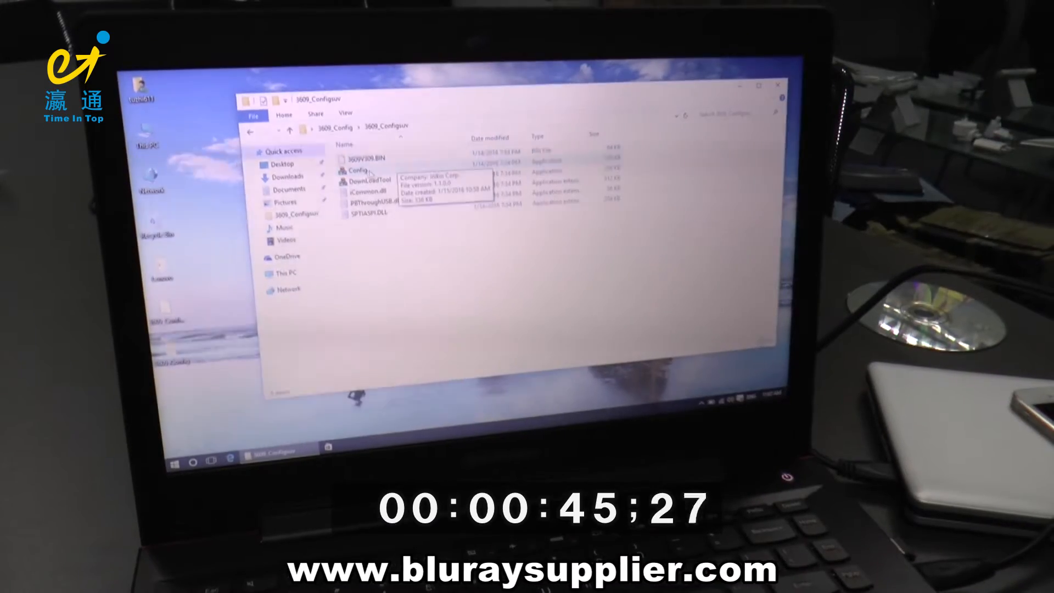
double_click(359, 170)
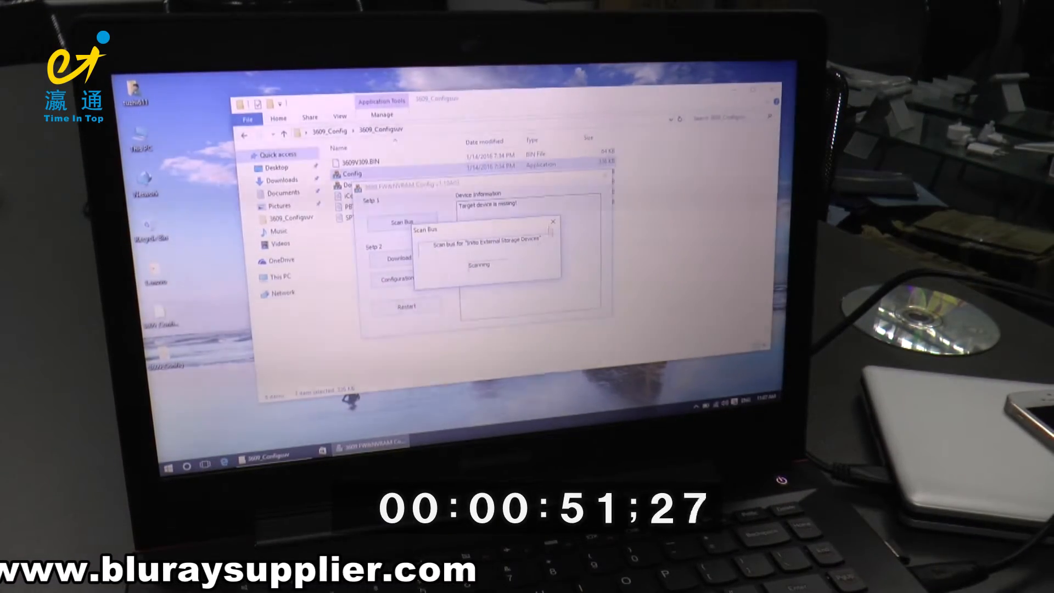
Run an initial bus scan for the connected drive and dismiss its progress box.
left_click(402, 222)
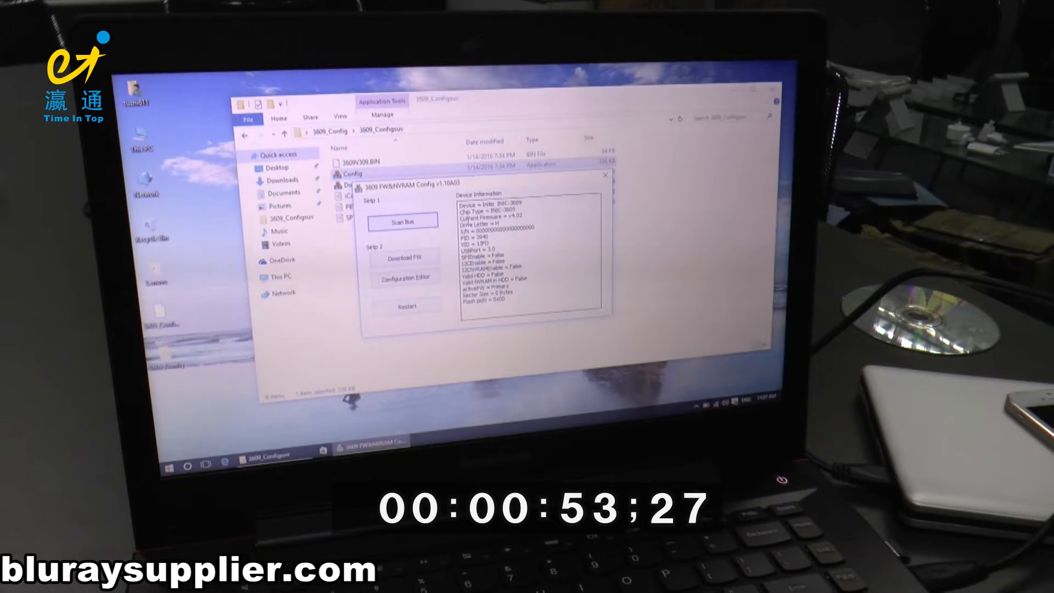
left_click(403, 220)
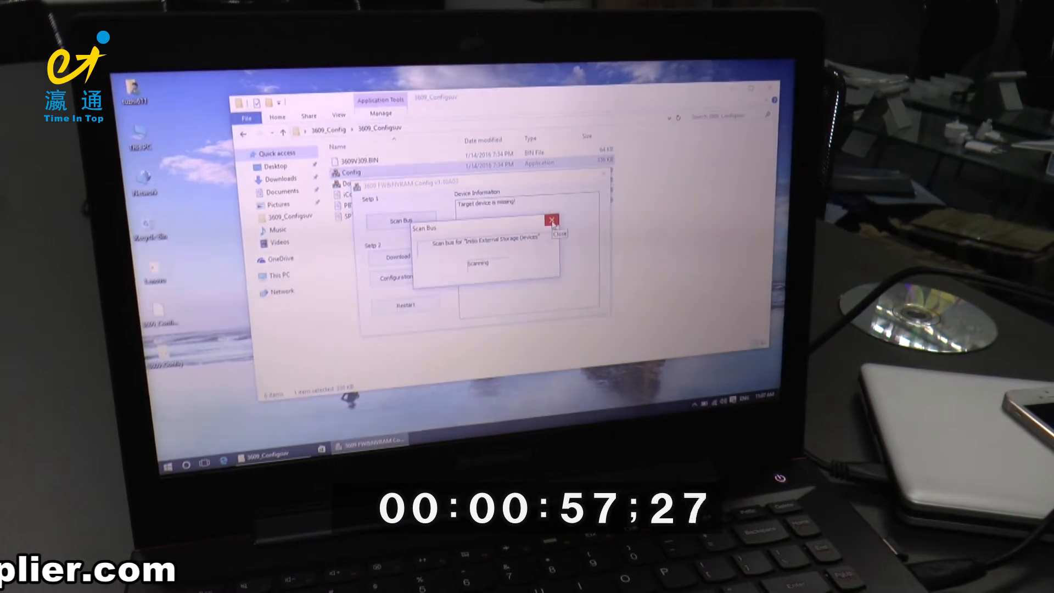
left_click(555, 222)
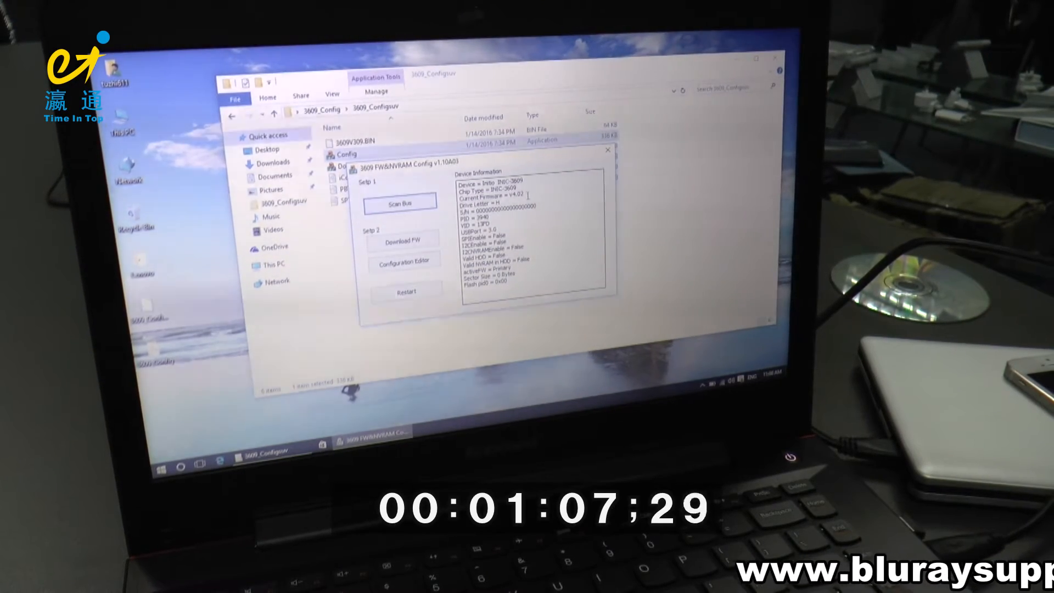
Rescan the bus until the INIC-3609 drive appears with its chip type and firmware v4.02.
left_click(400, 203)
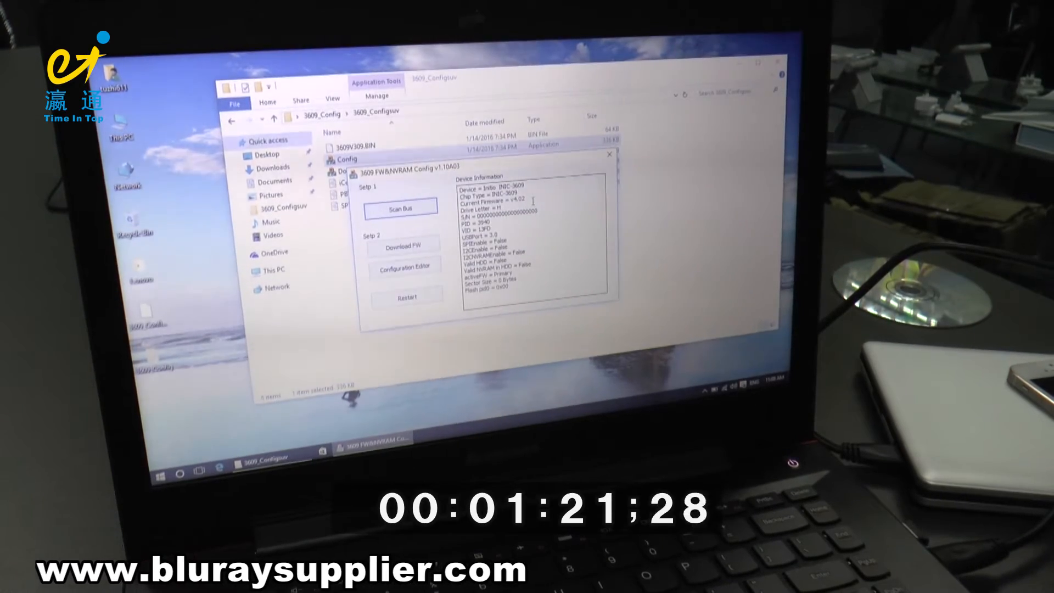
left_click(400, 208)
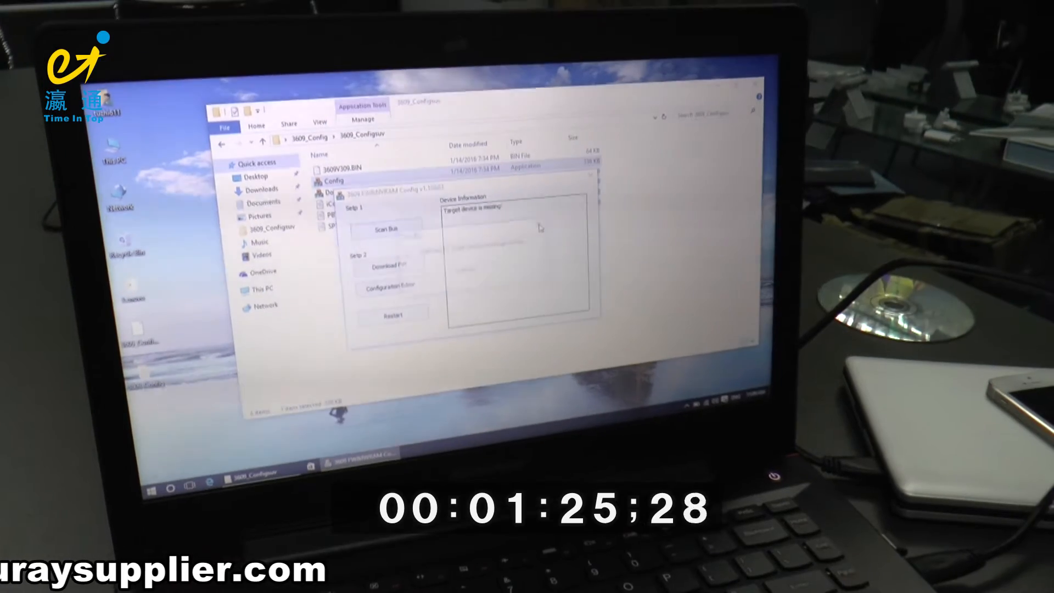
left_click(387, 229)
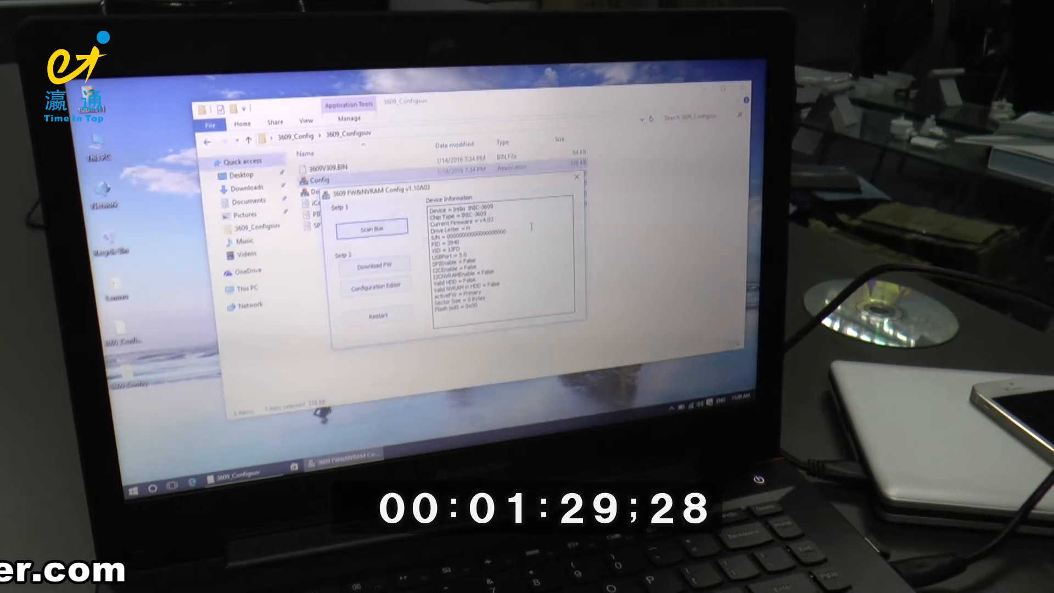
left_click(370, 228)
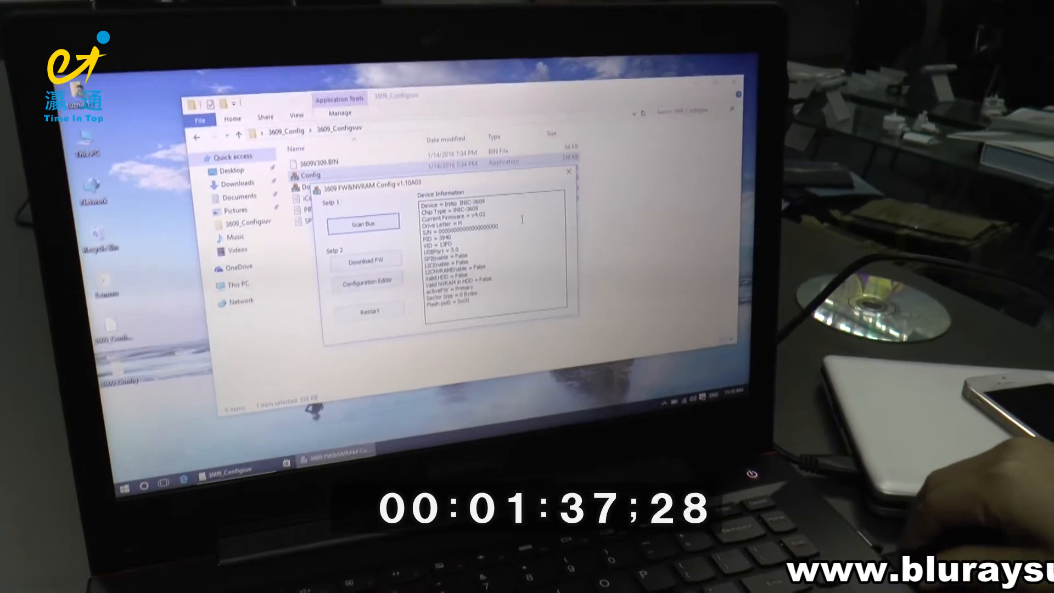
Close the firmware tool so it can be relaunched with administrator permission.
left_click(364, 223)
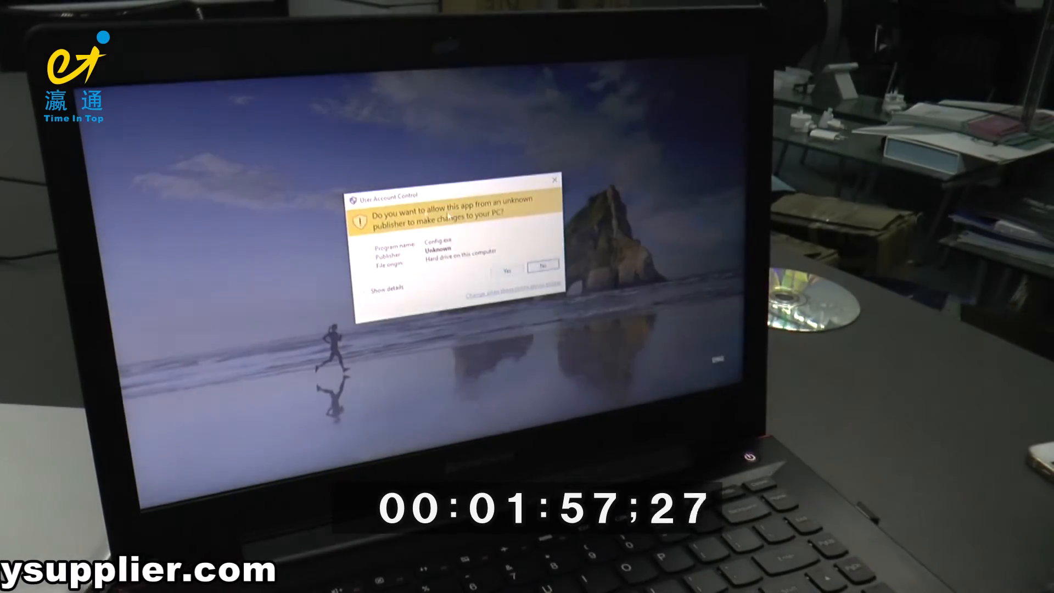
Allow Config.exe to run and rescan the bus, again listing the INIC-3609 drive at v4.02.
left_click(506, 270)
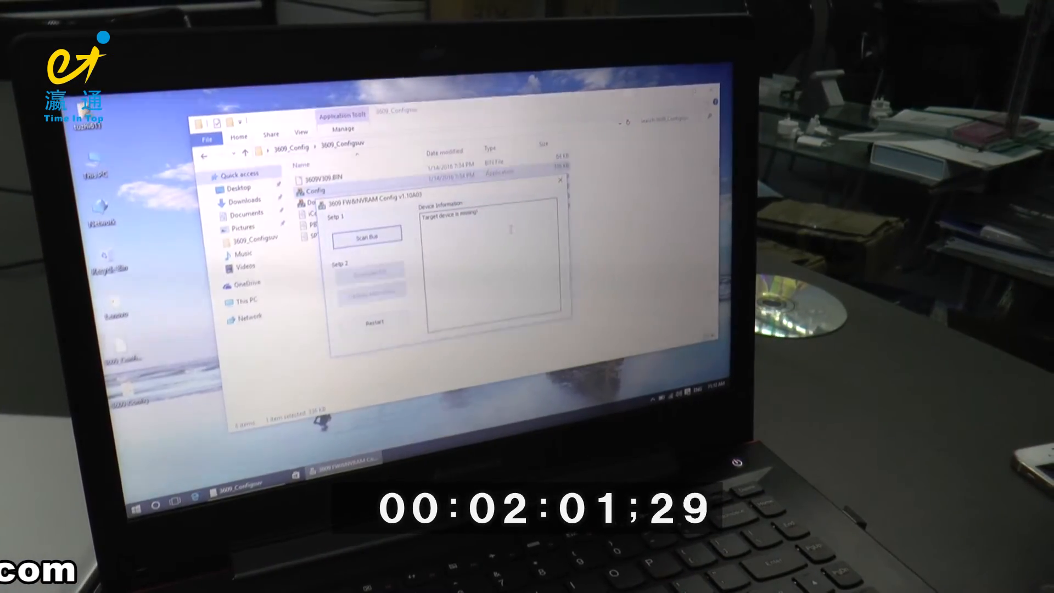
left_click(366, 237)
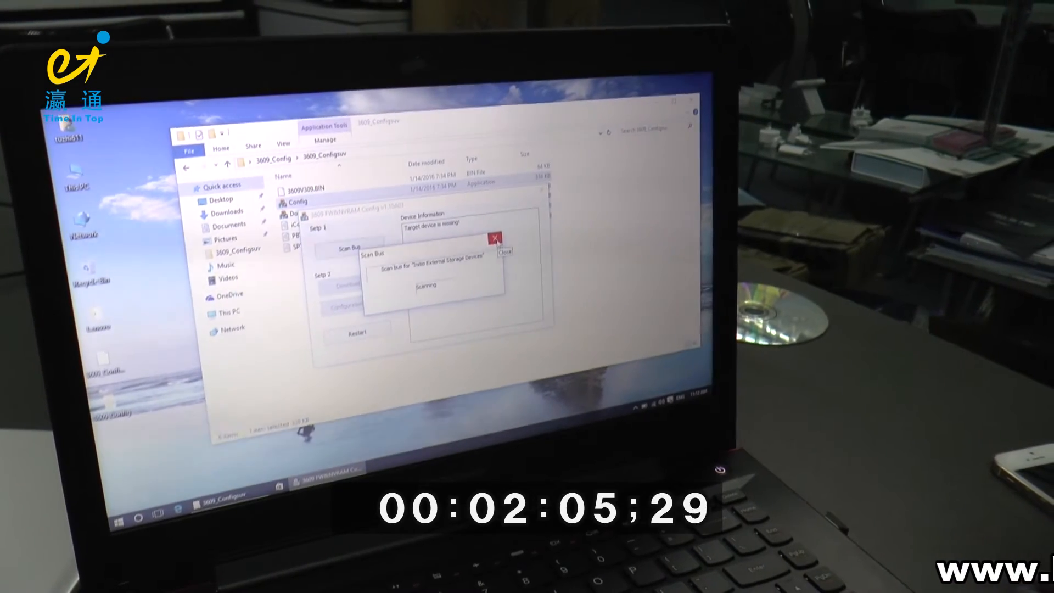
left_click(496, 239)
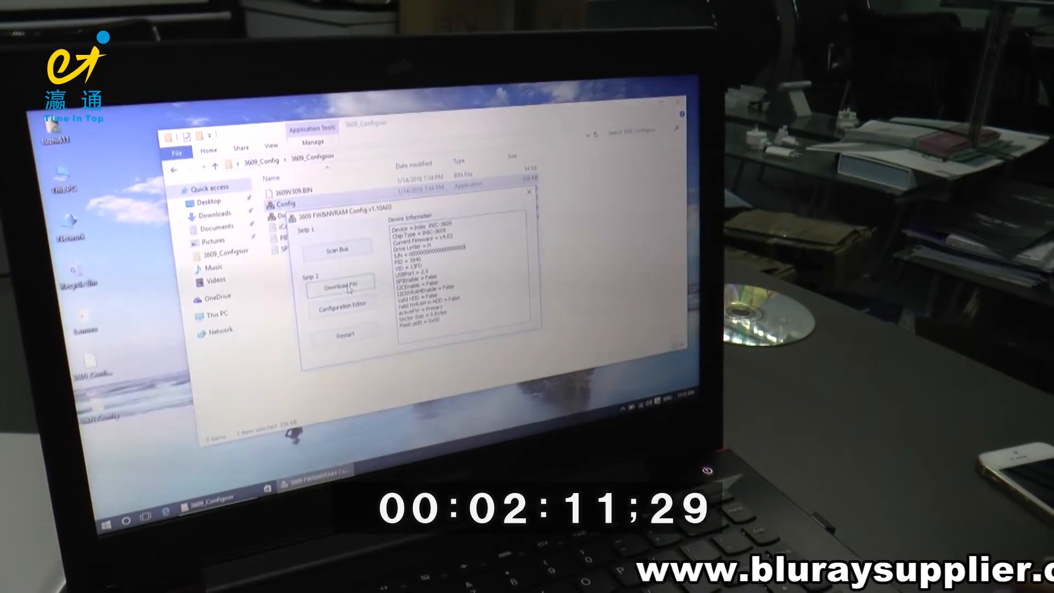
Choose 3609V309.BIN as the firmware file and start programming the drive.
left_click(345, 287)
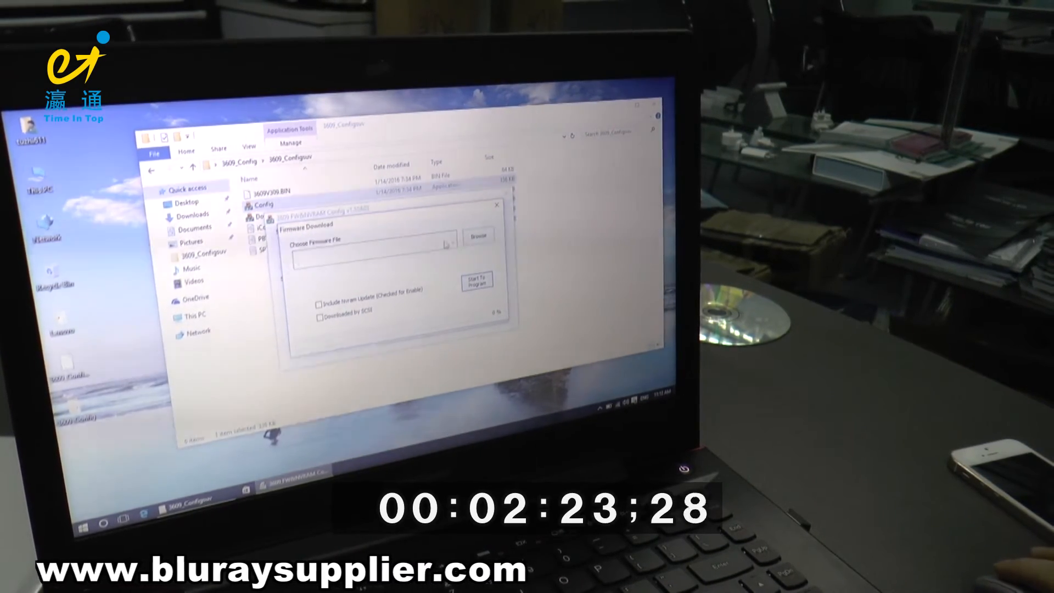
left_click(479, 235)
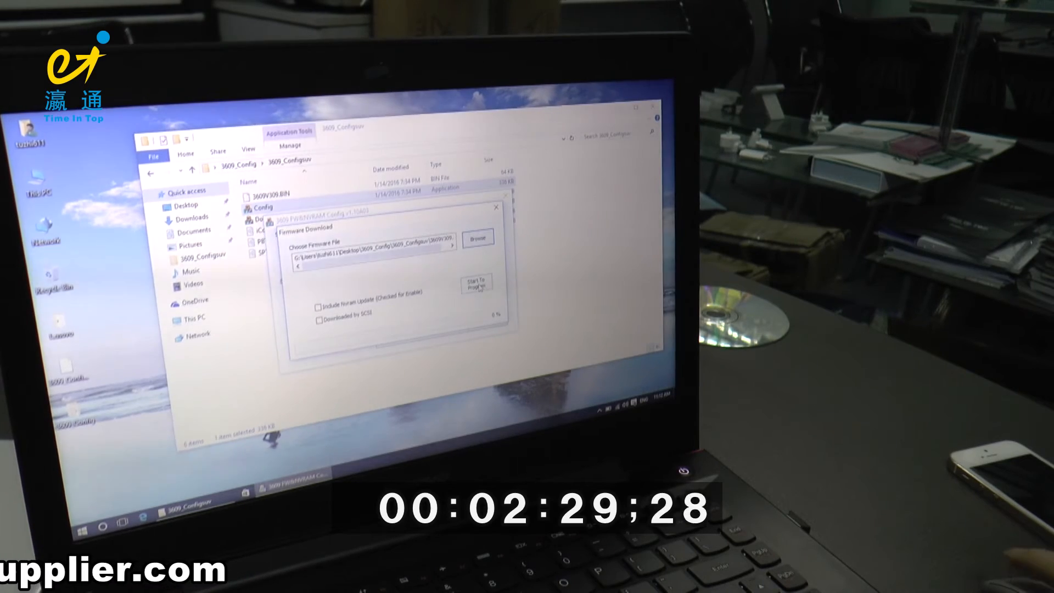
left_click(475, 282)
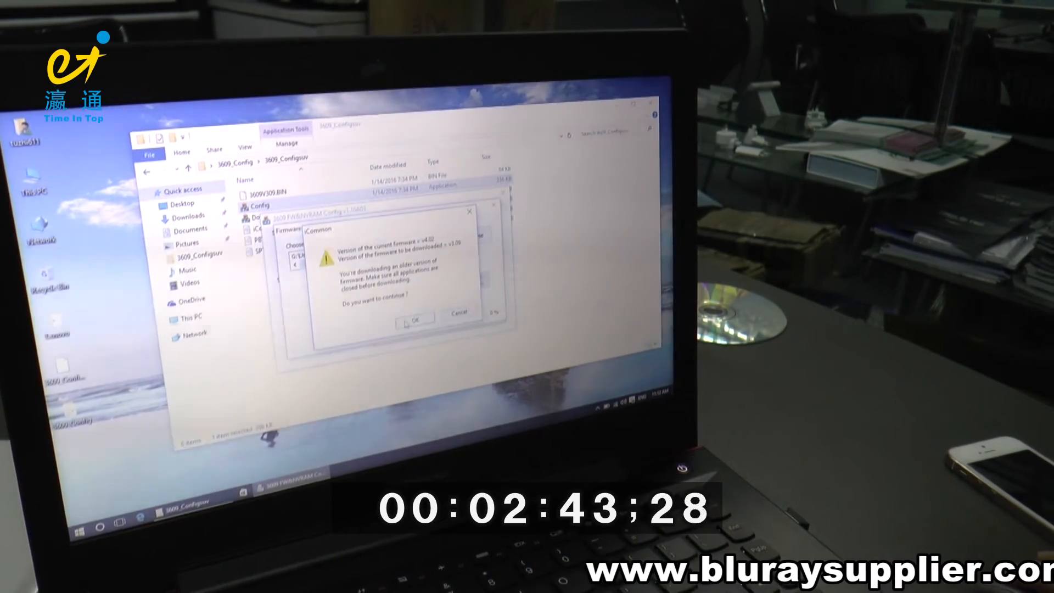
Confirm replacing firmware v4.02 with the older v3.09 in the warning dialog.
left_click(414, 318)
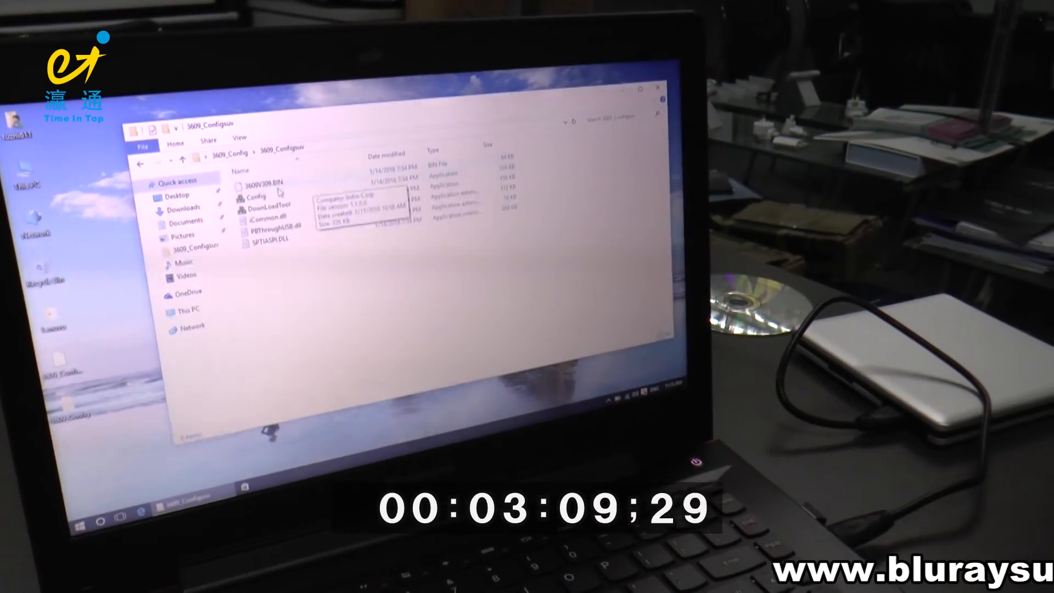
Relaunch Config from the 3609_Configuv folder, reaching the Windows permission prompt.
double_click(256, 195)
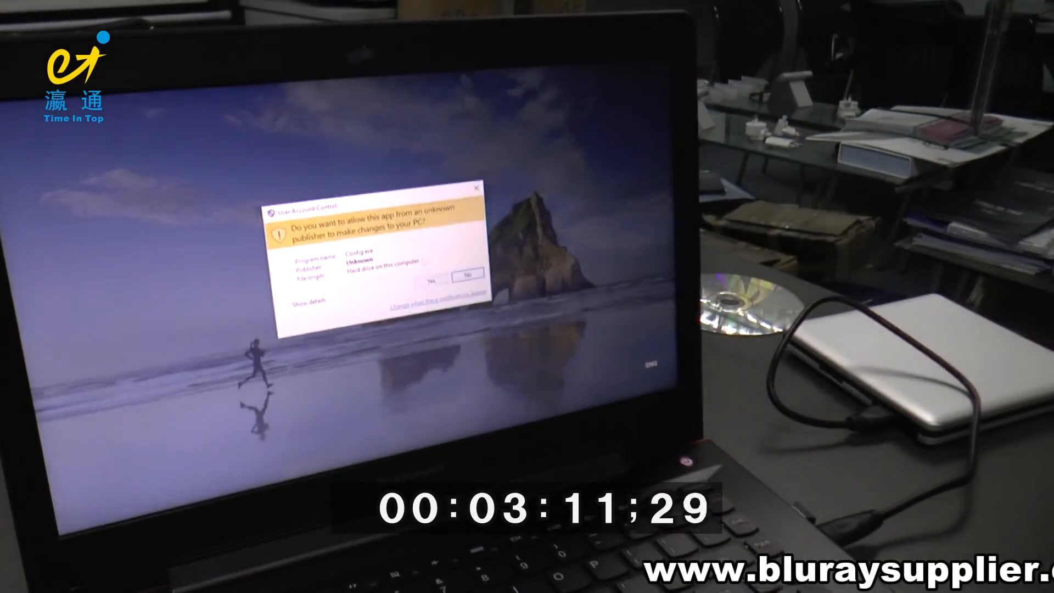